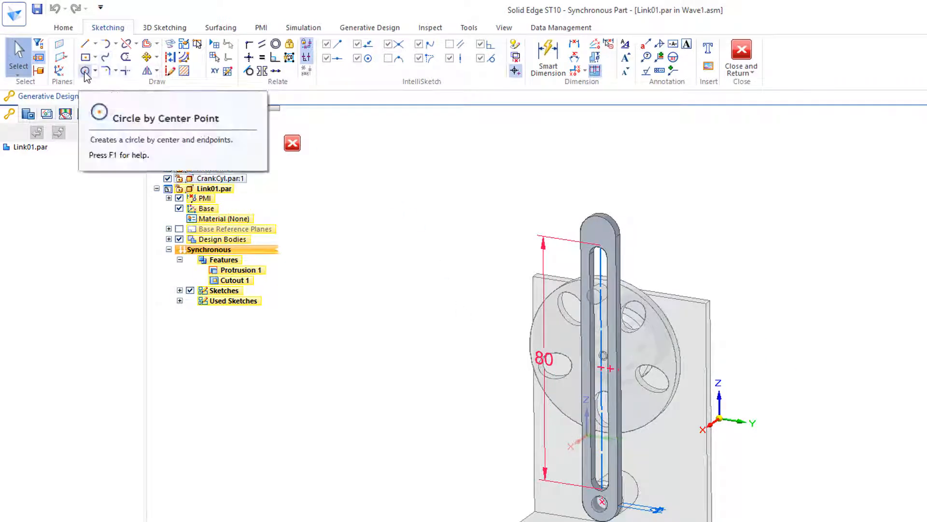
- Draw a 25 mm circle atop the link and extrude it symmetrically 5 mm
click(86, 71)
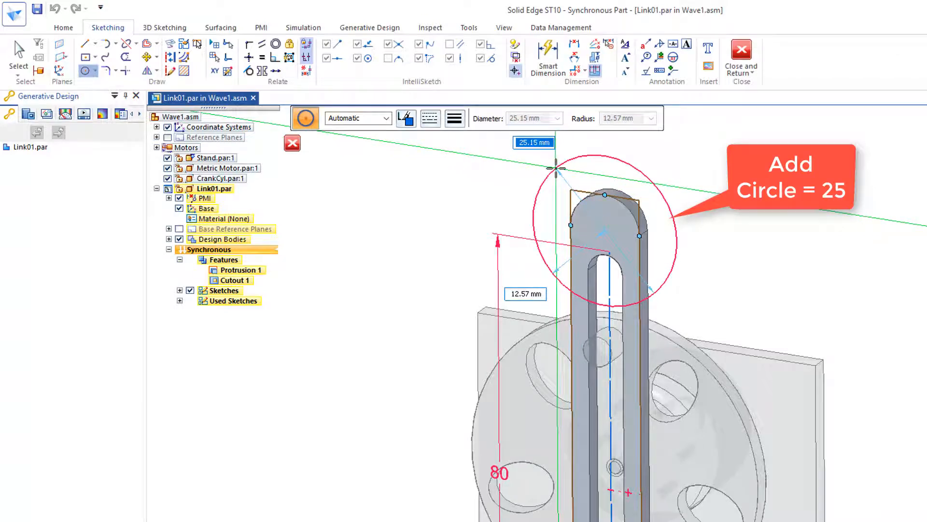
text(25)
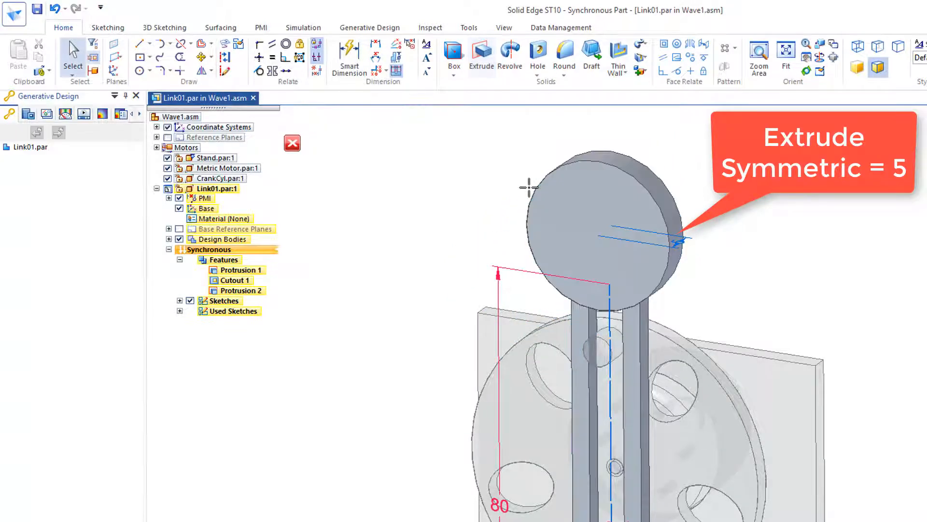
- Switch the ribbon to the Sketching tools for the link part
click(108, 27)
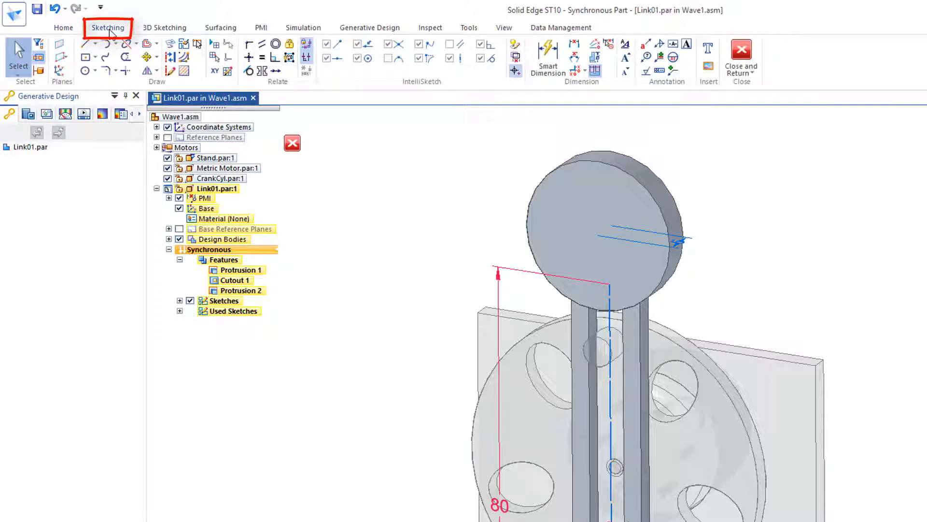
mouse_move(707, 67)
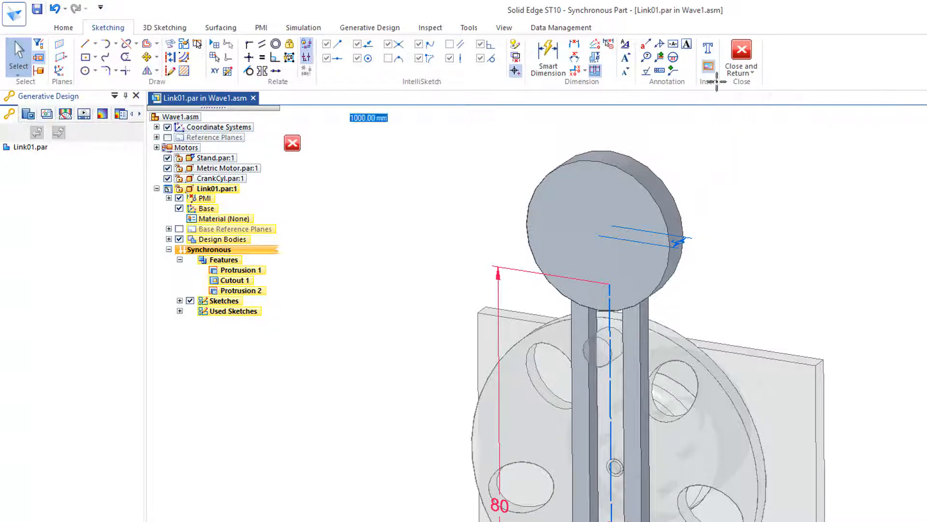
- Insert the JPEG image Hand01.JPG and confirm it for placement
click(707, 66)
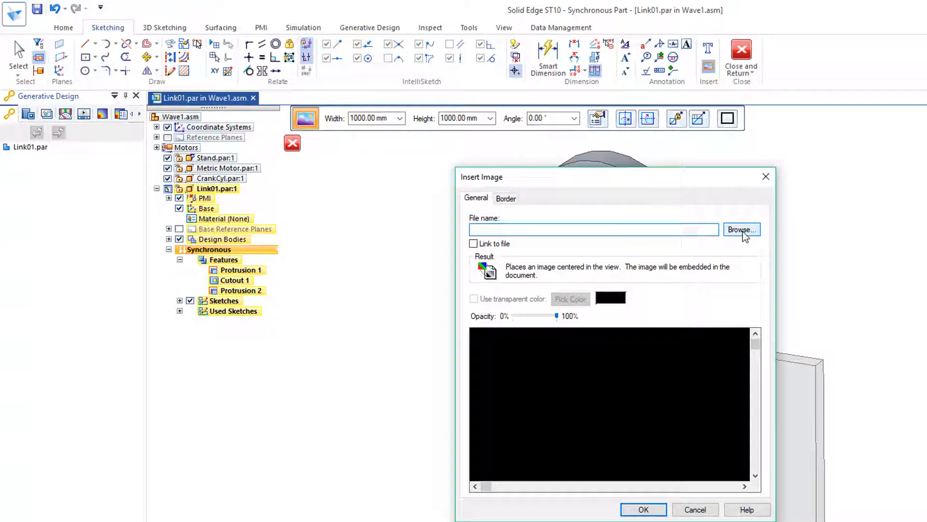
click(741, 230)
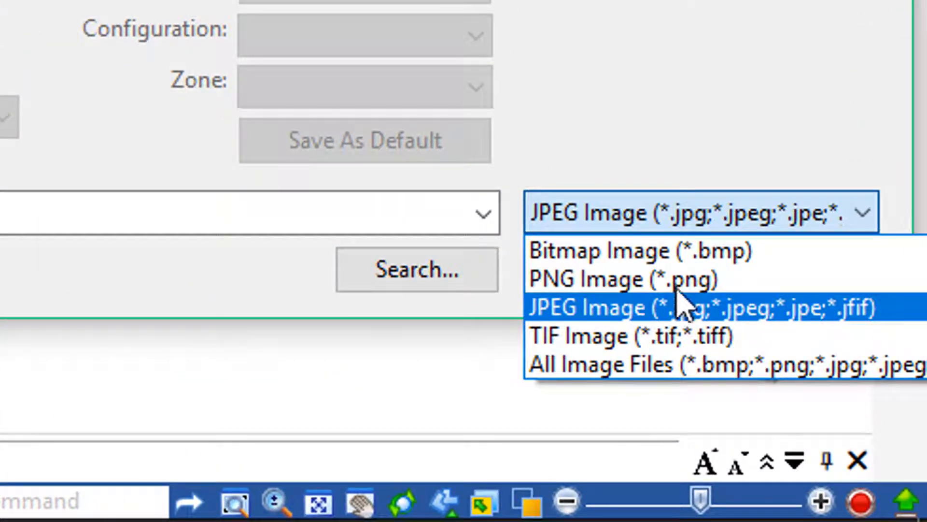
click(682, 306)
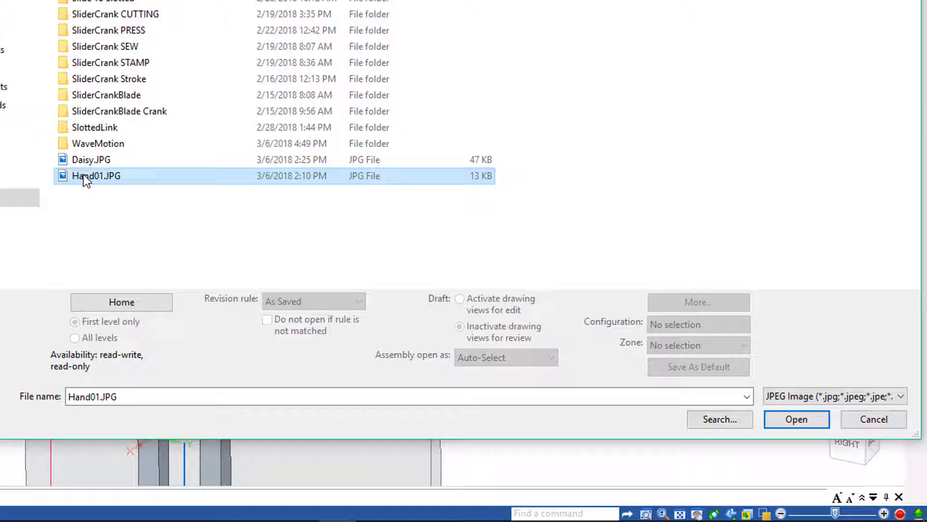
click(796, 419)
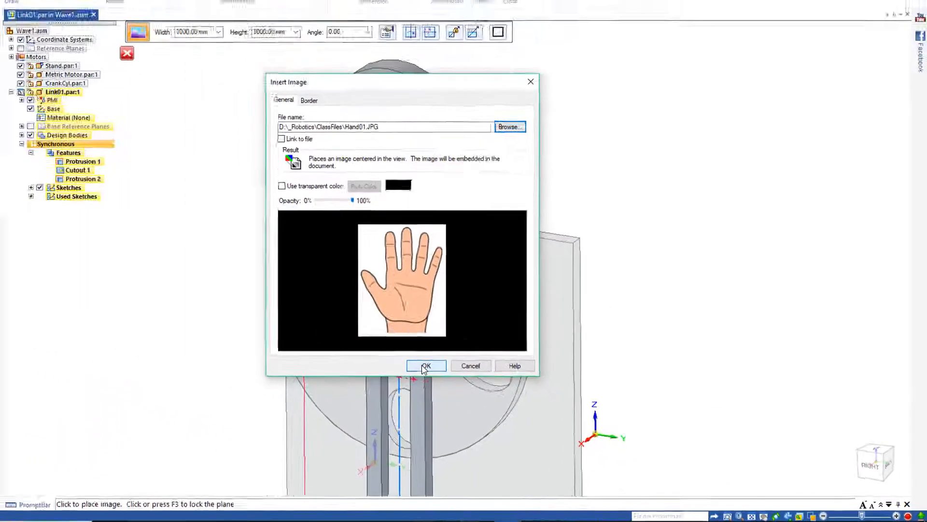
click(425, 365)
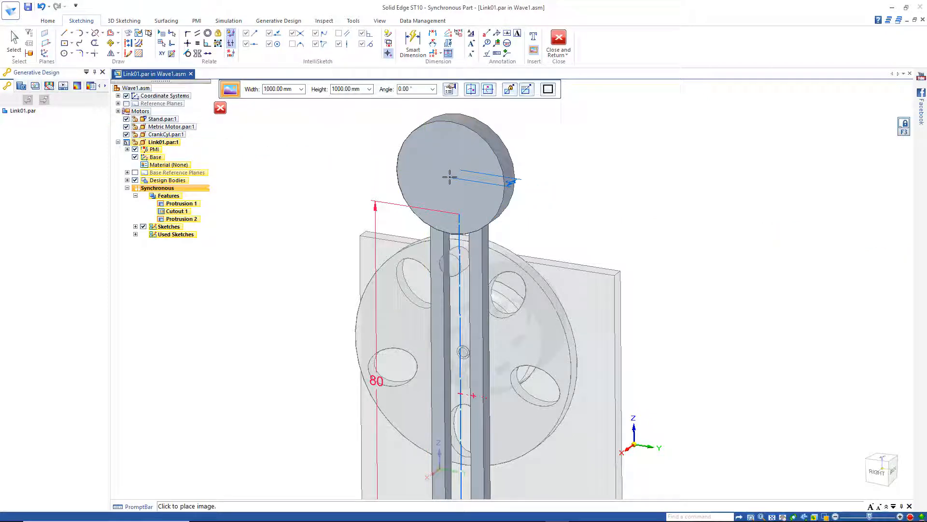
- Place the hand picture on the disc and resize it to about 32 × 42 mm
click(449, 177)
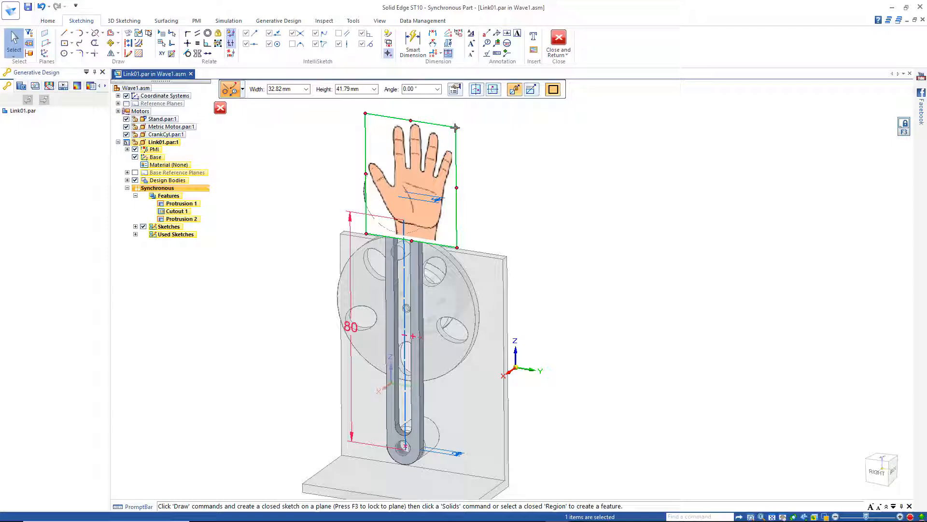
drag(455, 127, 447, 140)
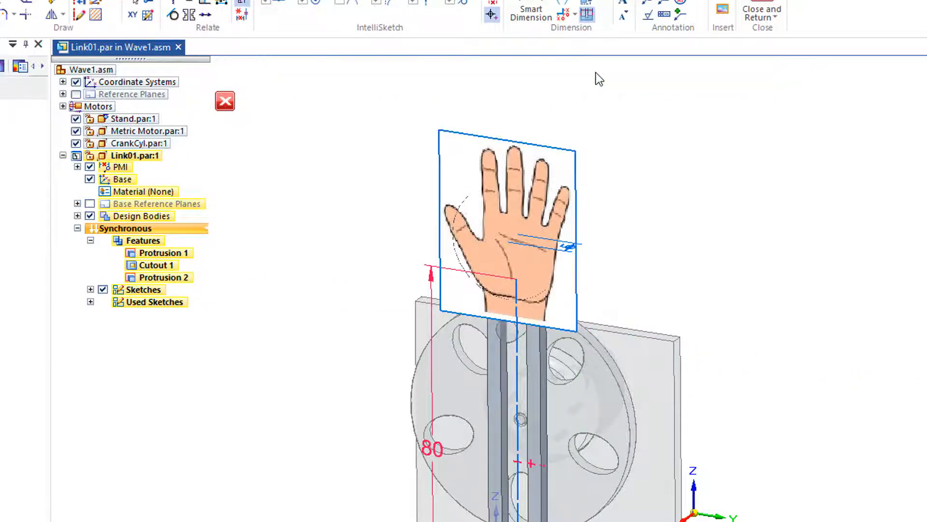
- Turn off Show border in the hand picture's Image Properties
click(480, 167)
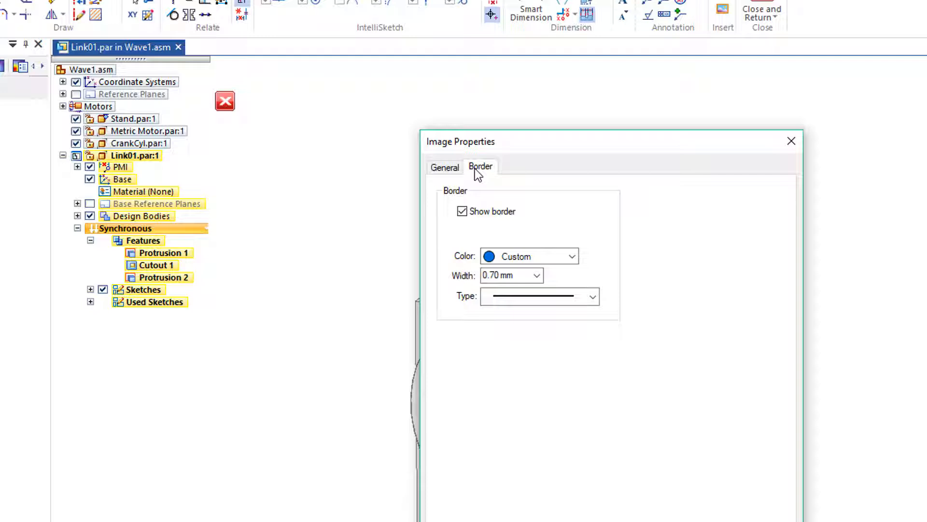
click(462, 211)
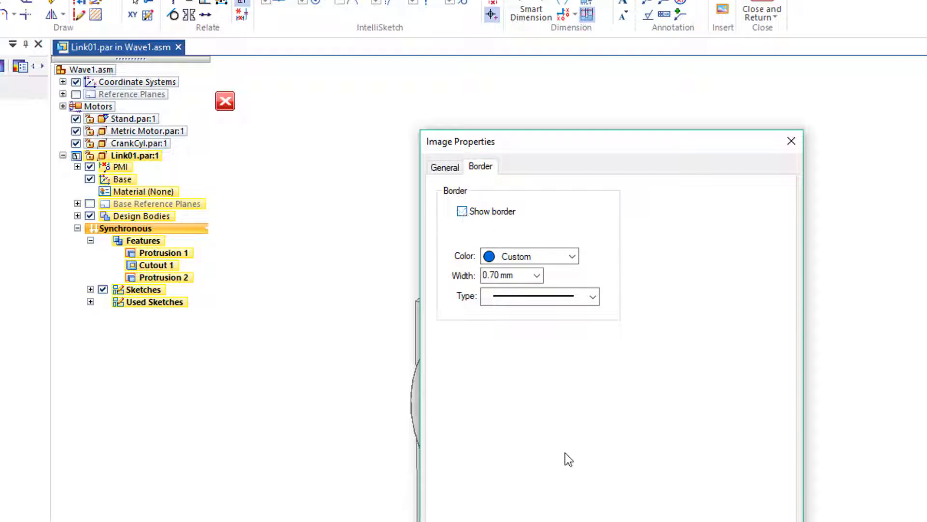
click(791, 141)
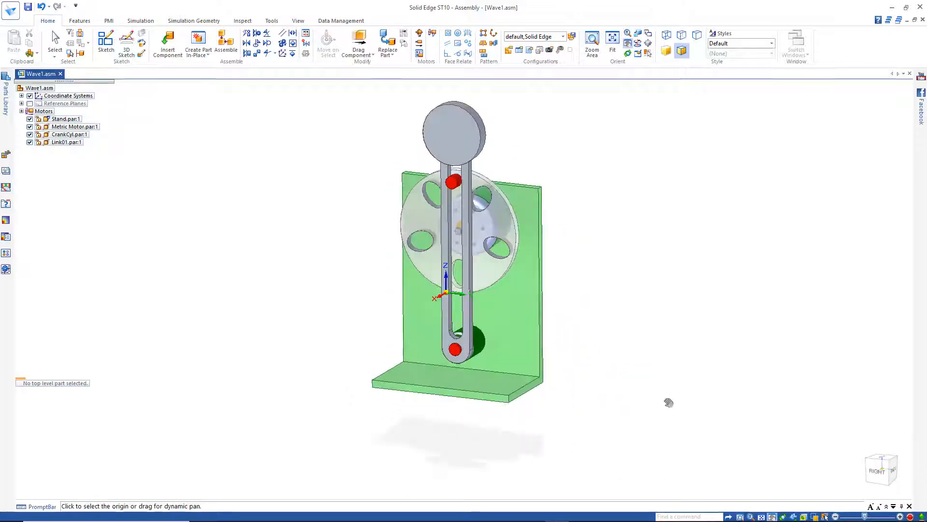
mouse_move(323, 172)
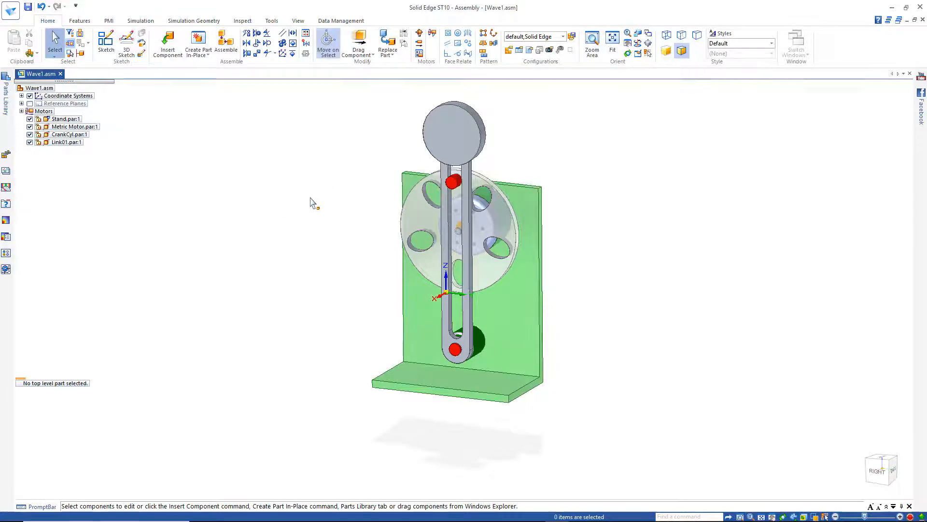
- Set Show All for Sketches in the assembly's Show/Hide All Components settings
right_click(312, 202)
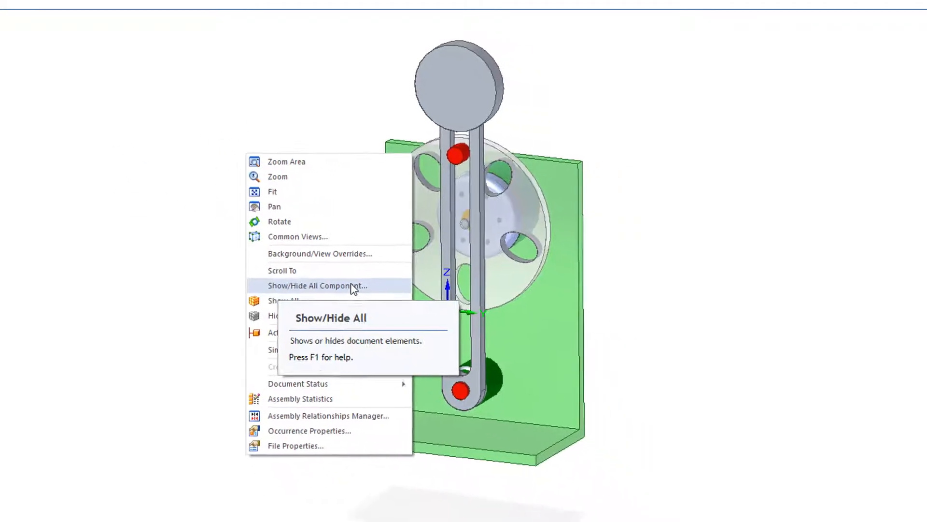
click(316, 285)
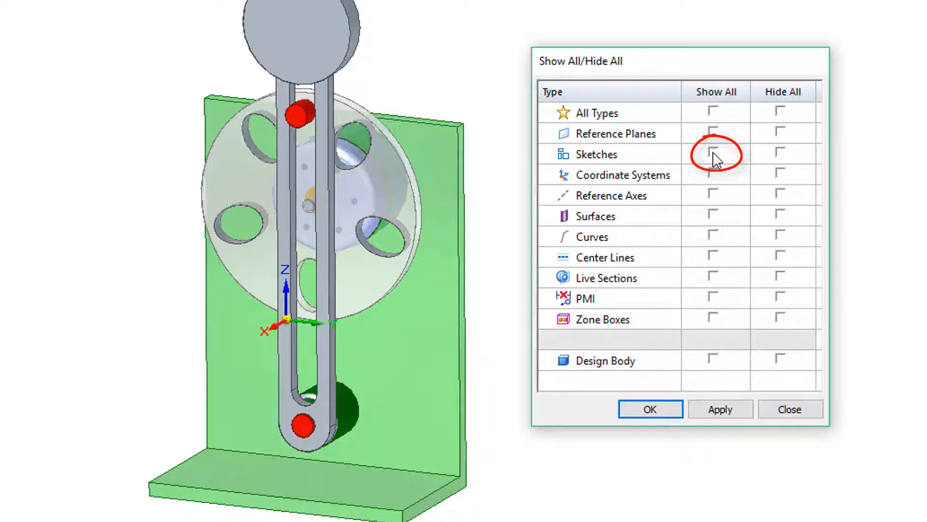
click(711, 154)
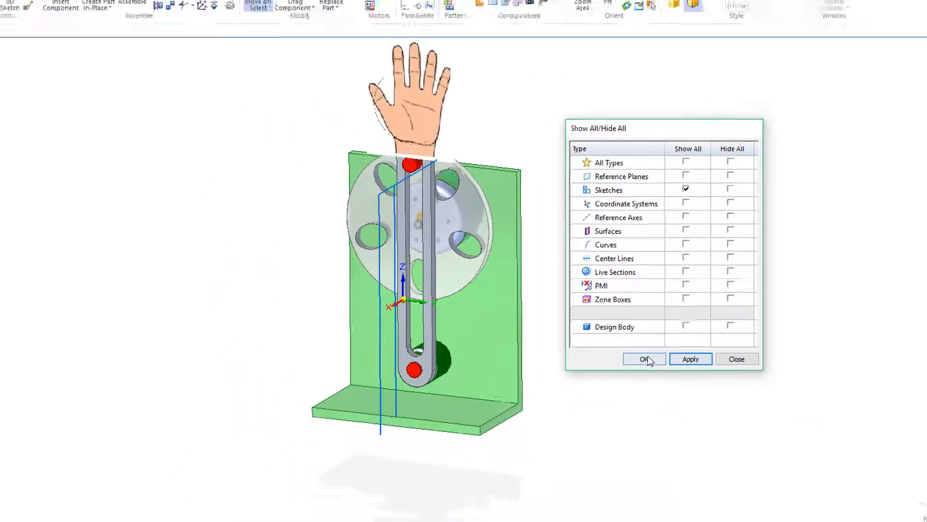
click(644, 358)
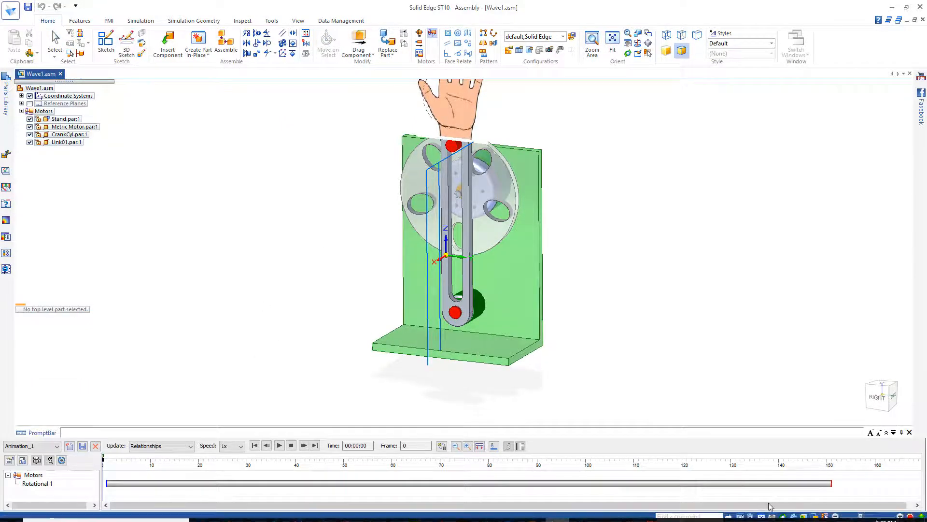
- Play the motor animation of the hand-topped link and close the timeline
click(279, 446)
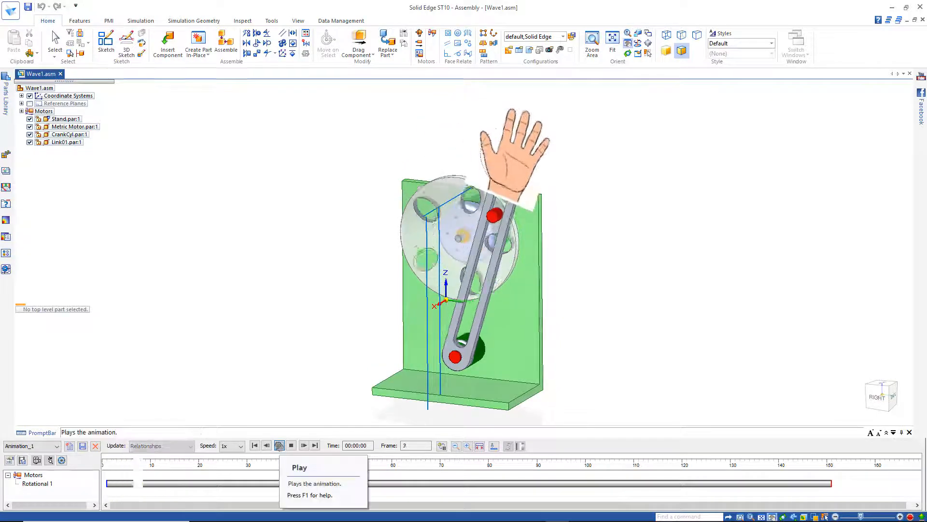
click(279, 445)
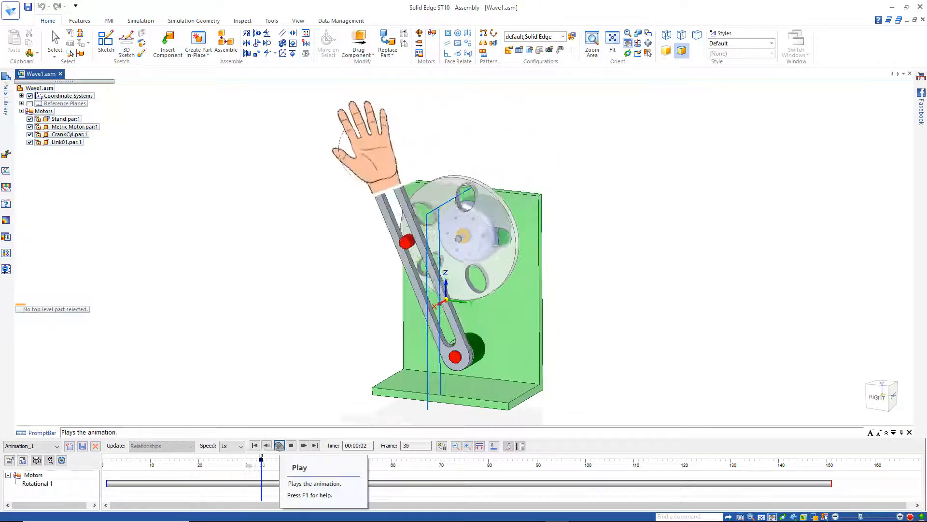
click(279, 445)
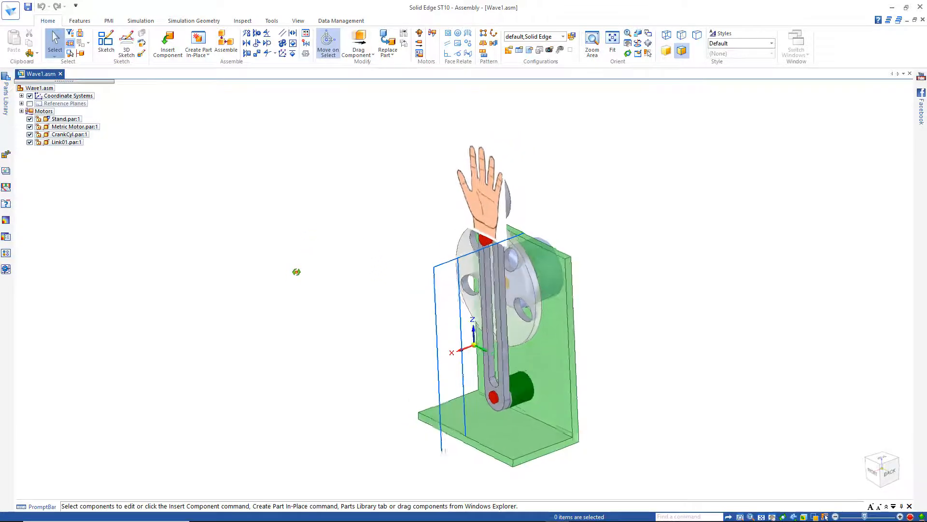
- Edit Stand.par in place and sketch a line profile for Protrusion 4
click(57, 118)
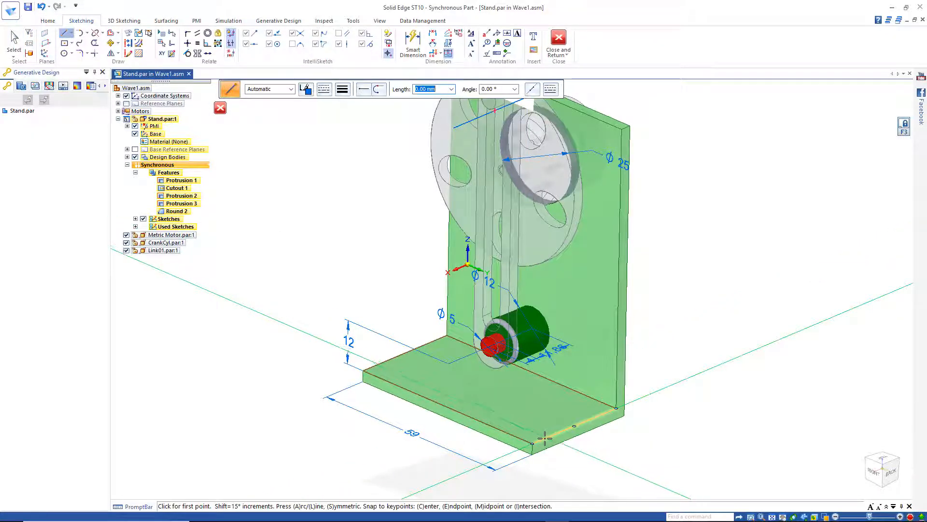
click(376, 369)
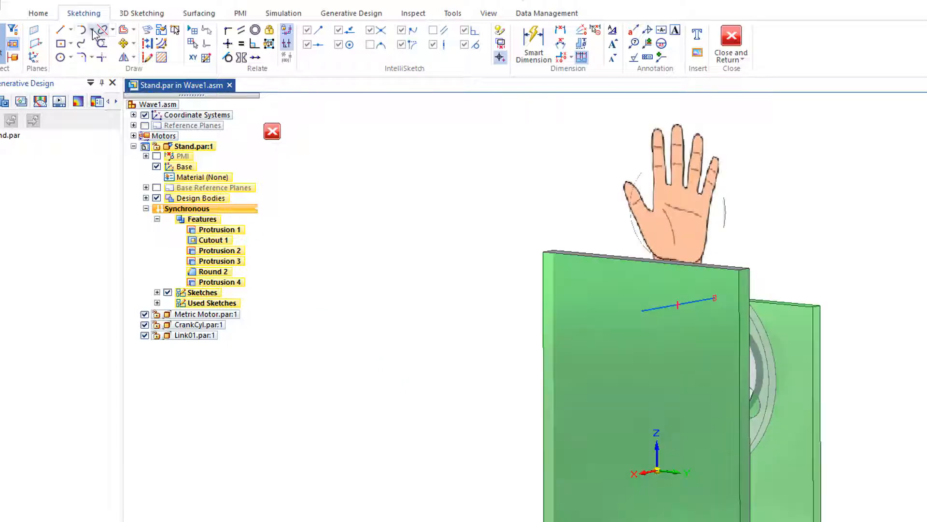
- Draw an arc across the stand top and extrude-cut it into Cutout 2
click(81, 30)
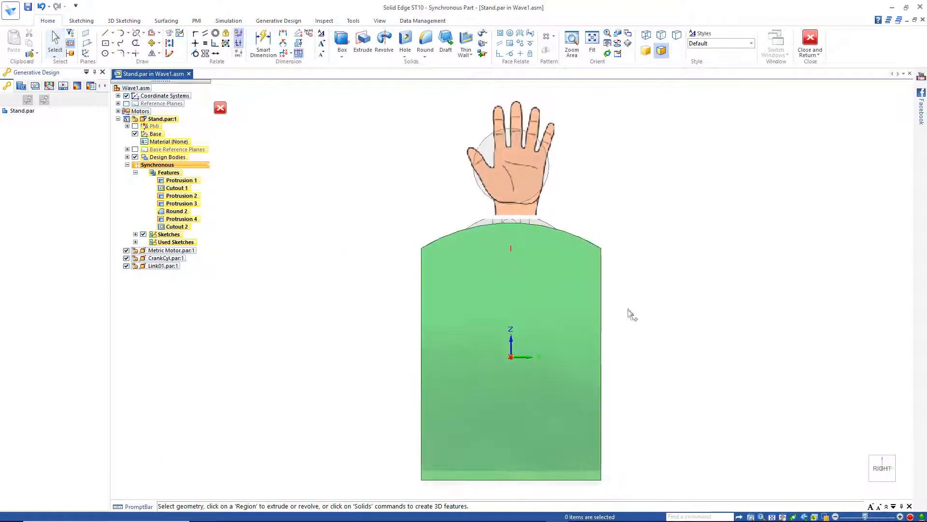
mouse_move(291, 188)
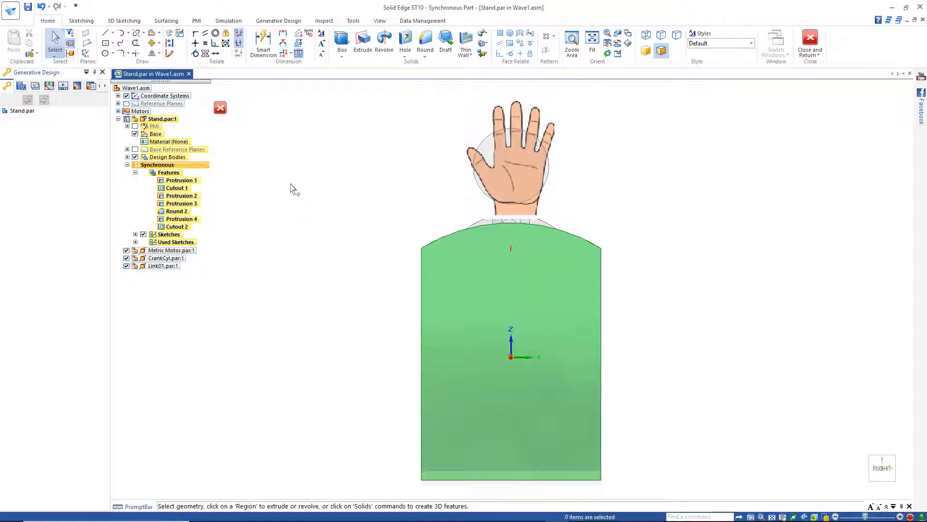